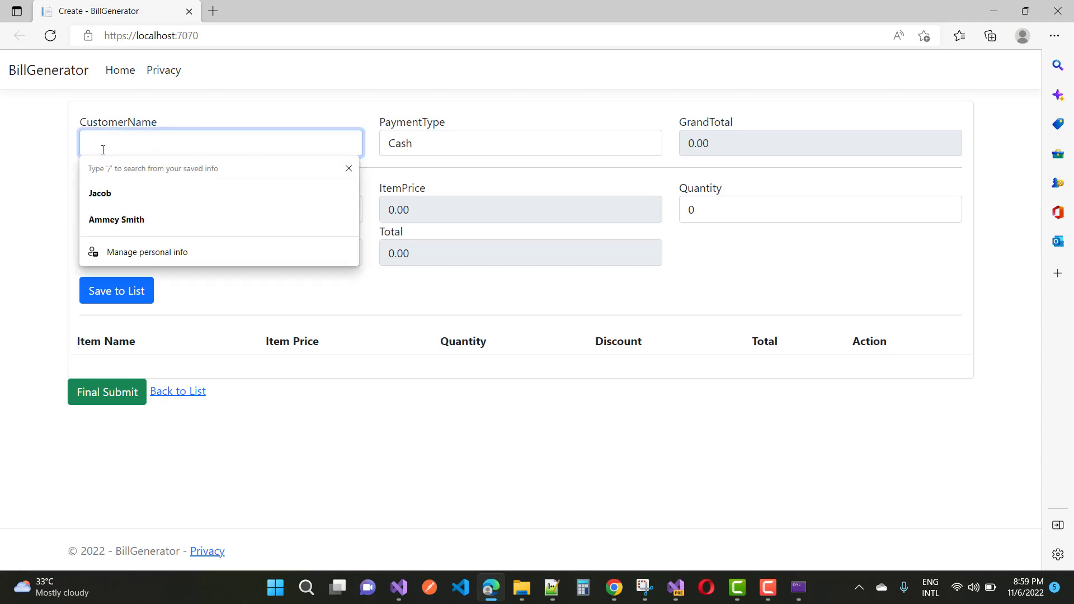
type("Amm")
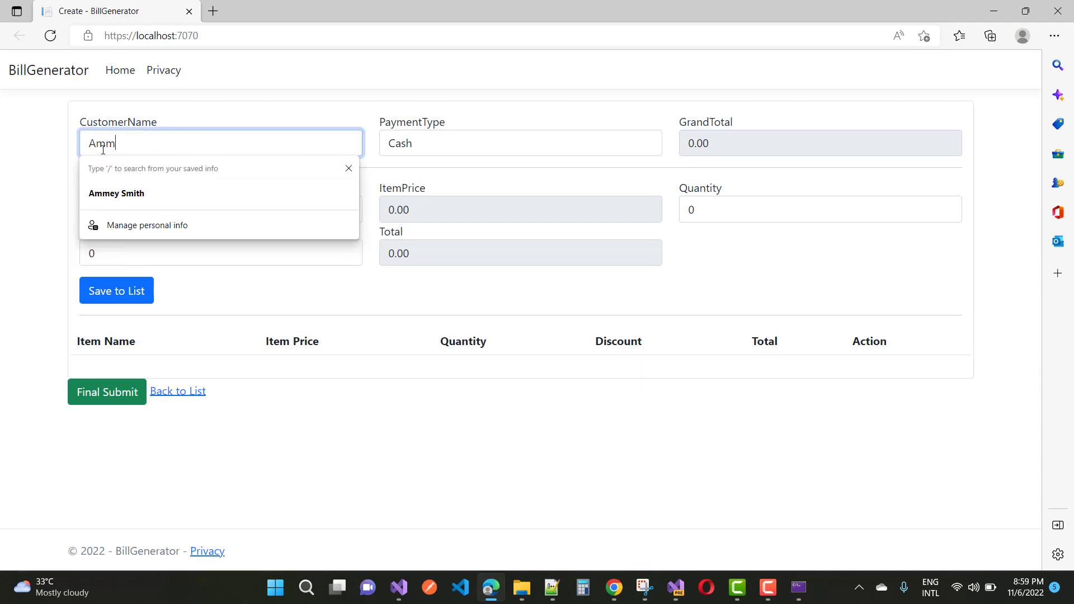
left_click(116, 192)
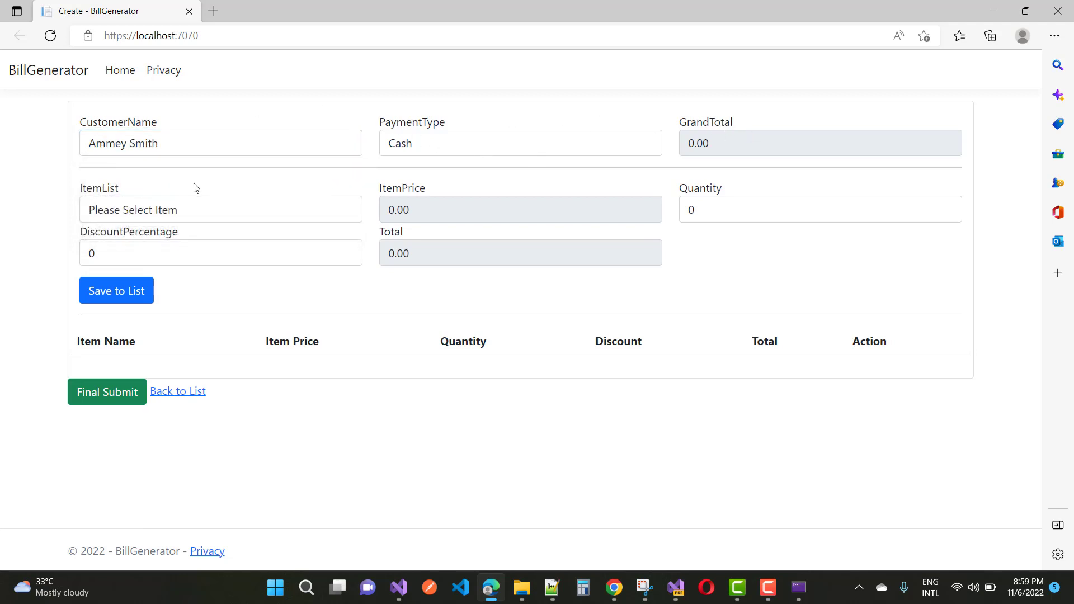
left_click(219, 210)
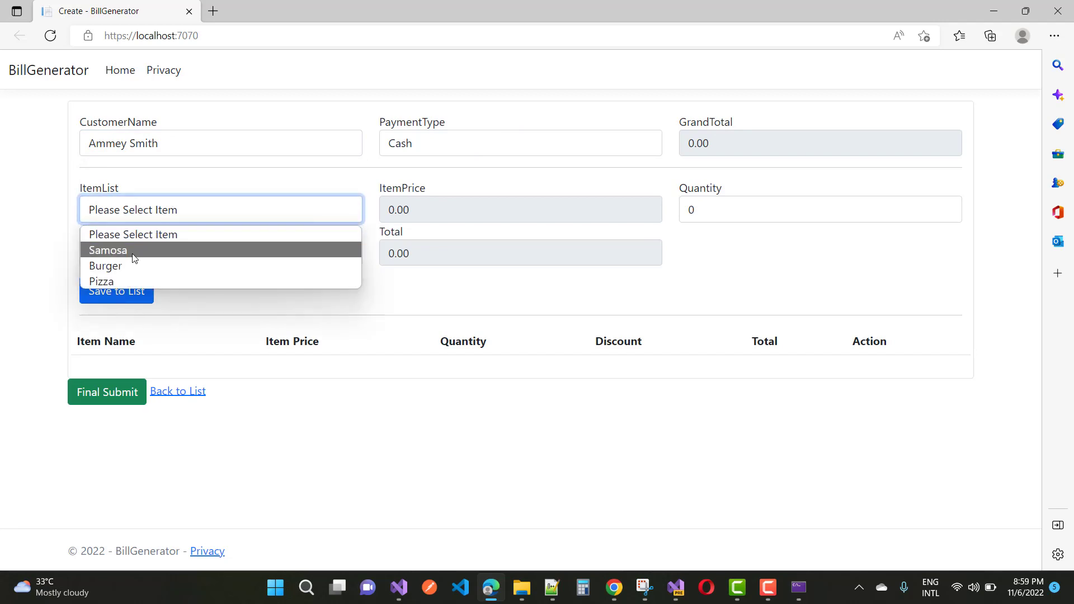
left_click(105, 266)
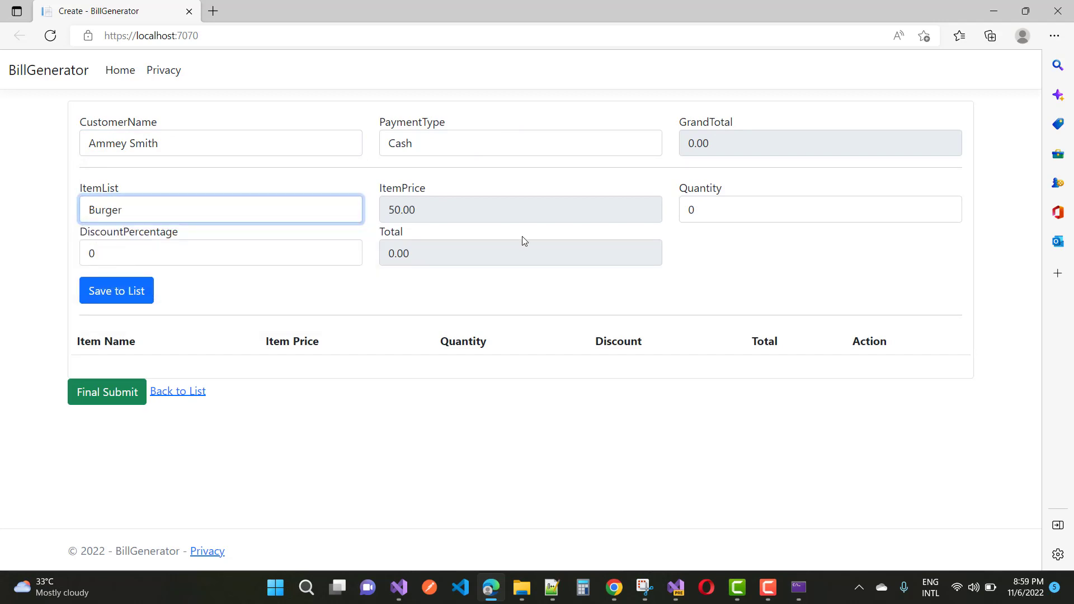
type("10")
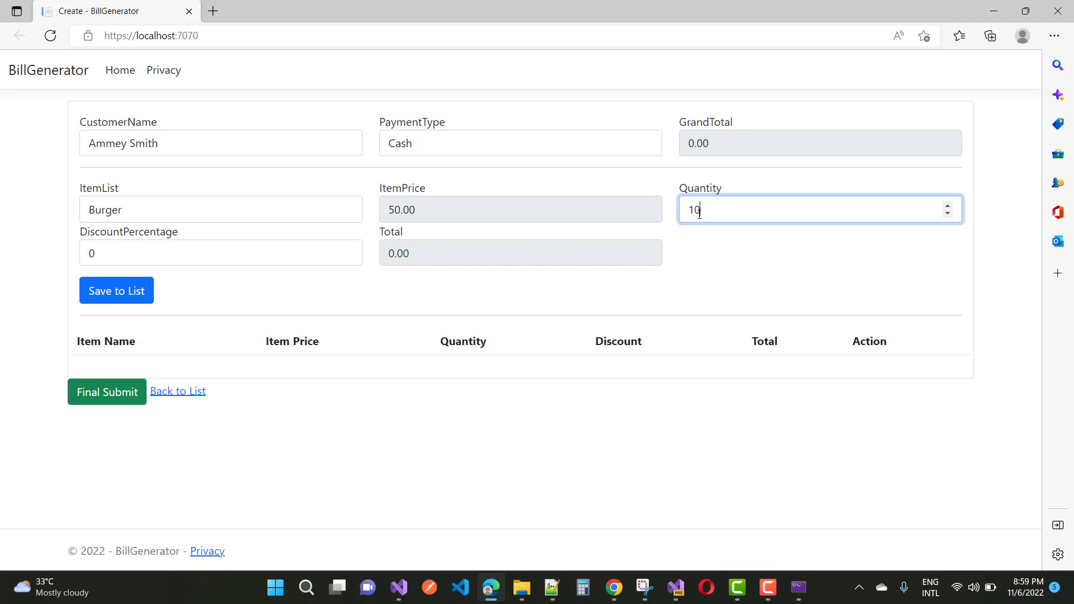
mouse_move(120, 260)
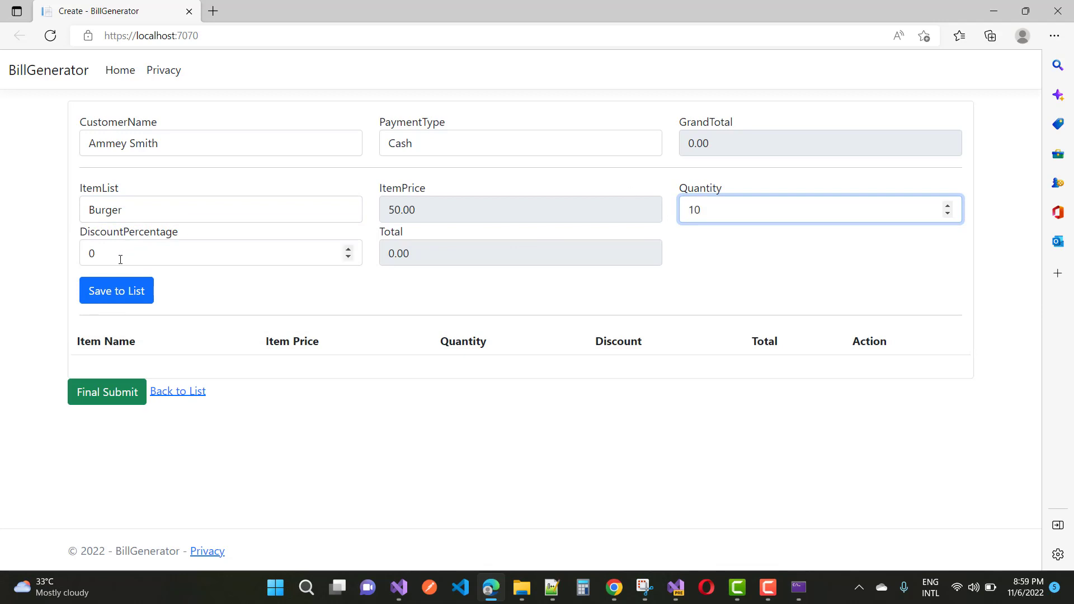
type("2")
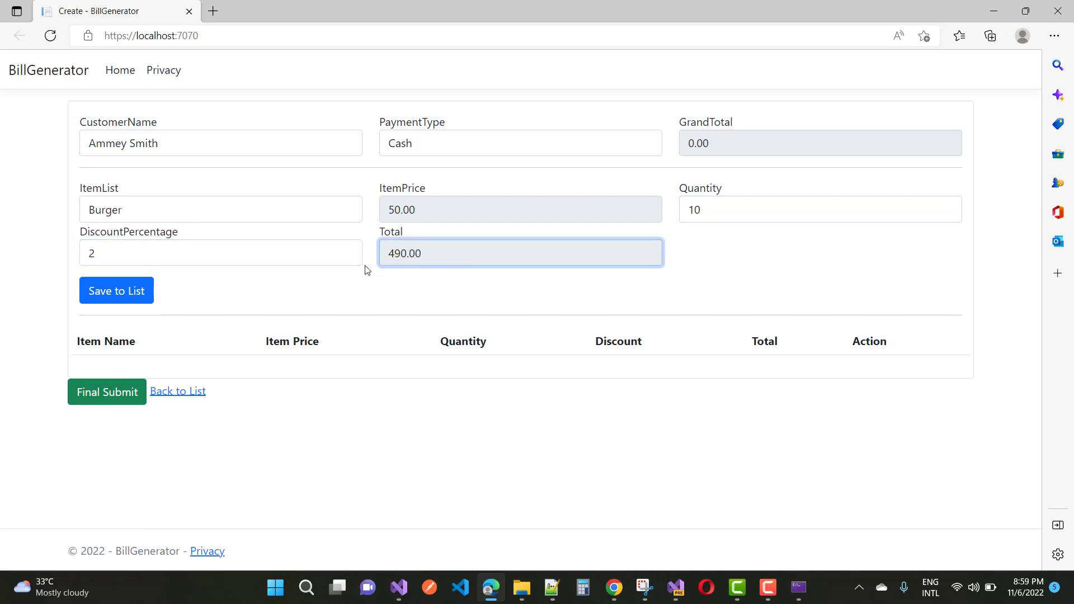
left_click(116, 291)
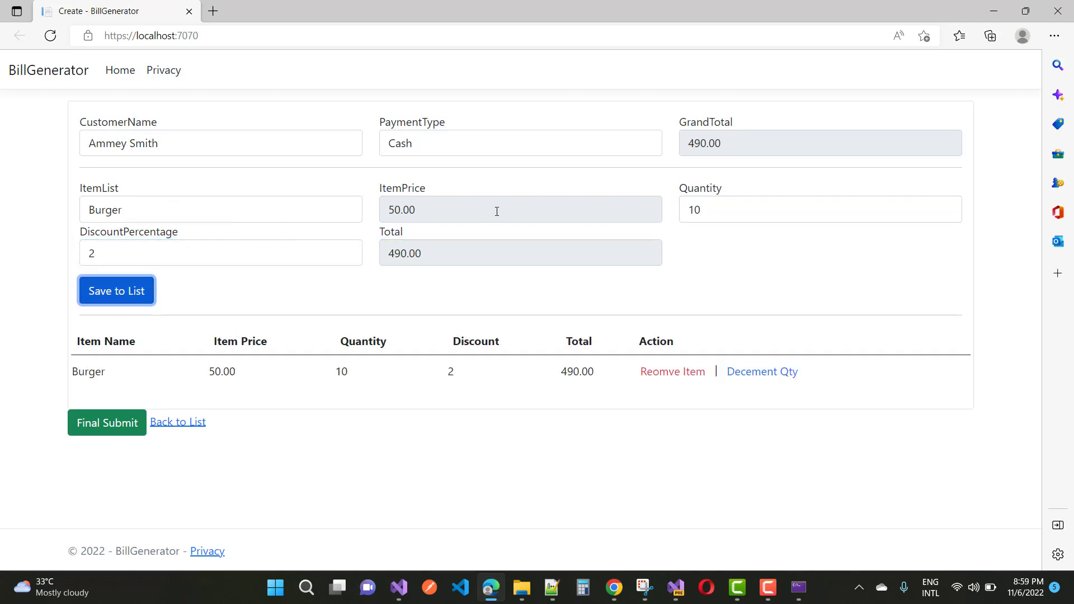
Save one more Burger at 0% discount, merging into the line as quantity 11, total 539.00
type("1")
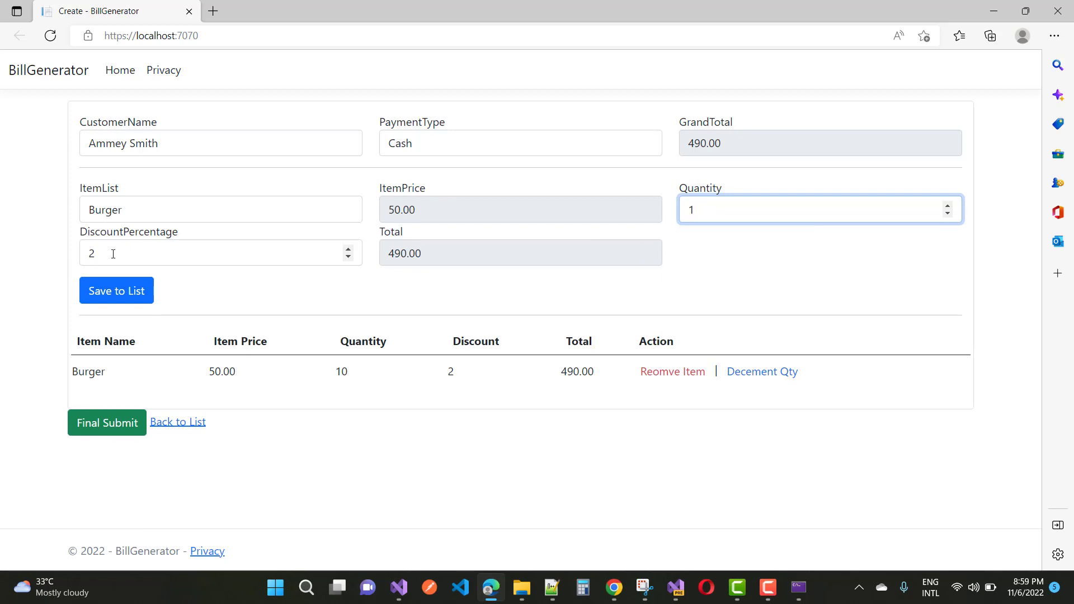
type("0")
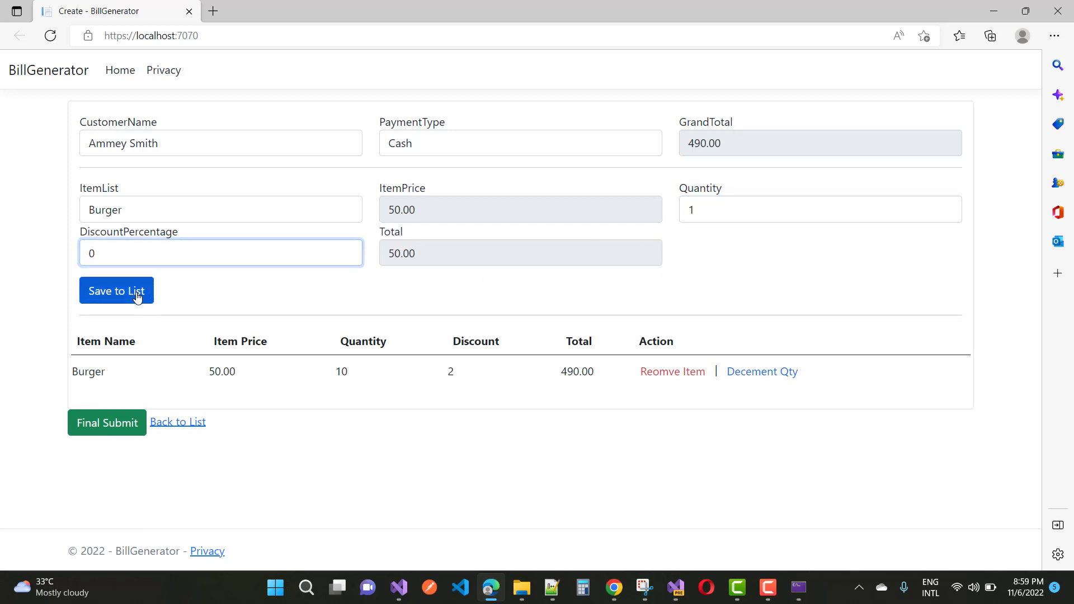
left_click(116, 290)
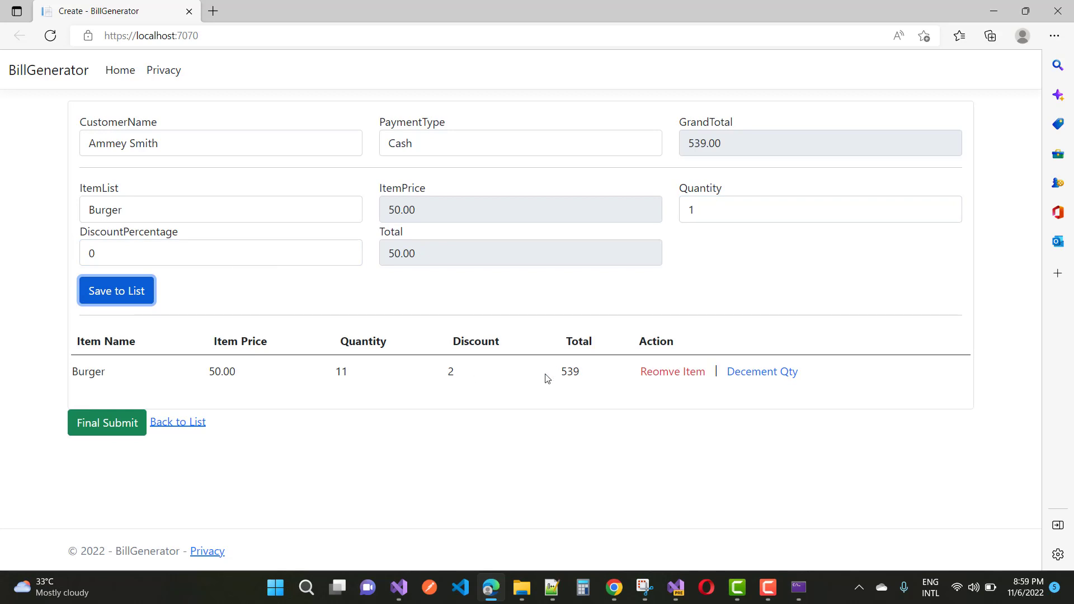
mouse_move(416, 393)
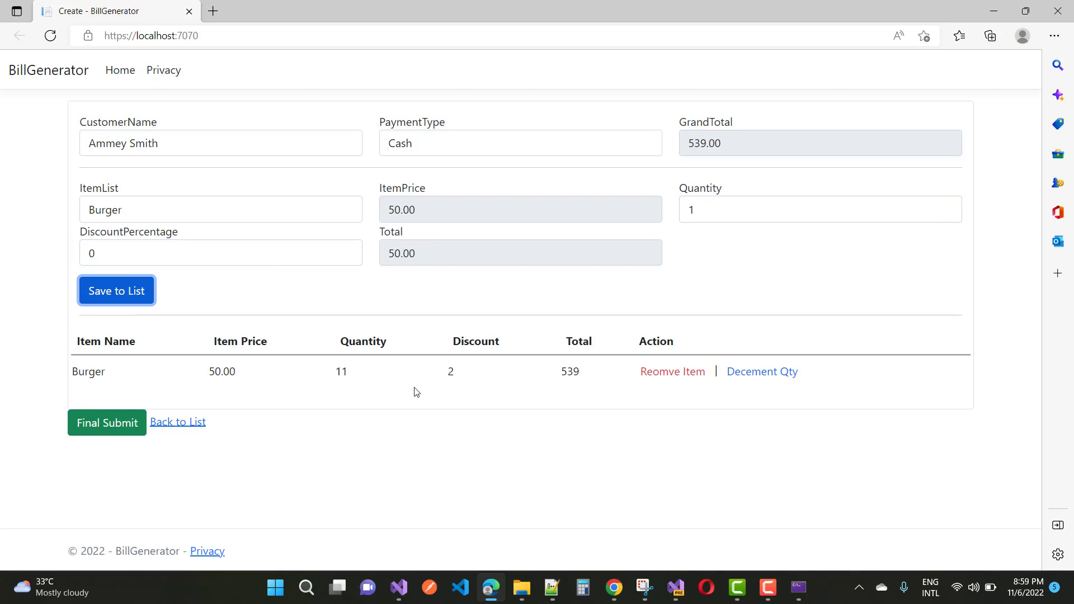
mouse_move(169, 217)
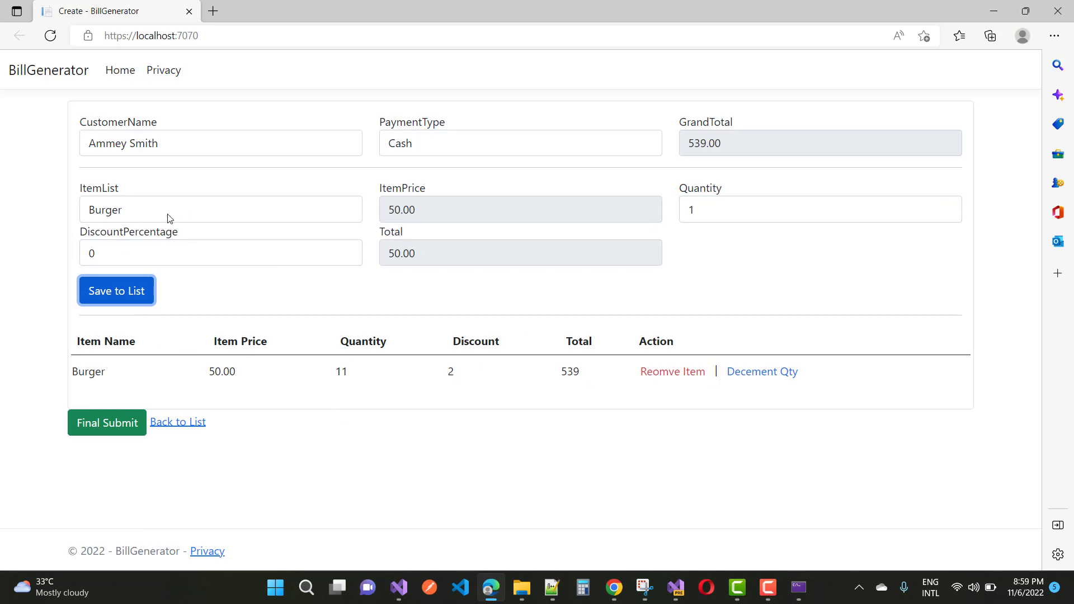
Save a Pizza line of quantity 2 at 10% discount, total 720.00, grand total 1259.00
left_click(221, 209)
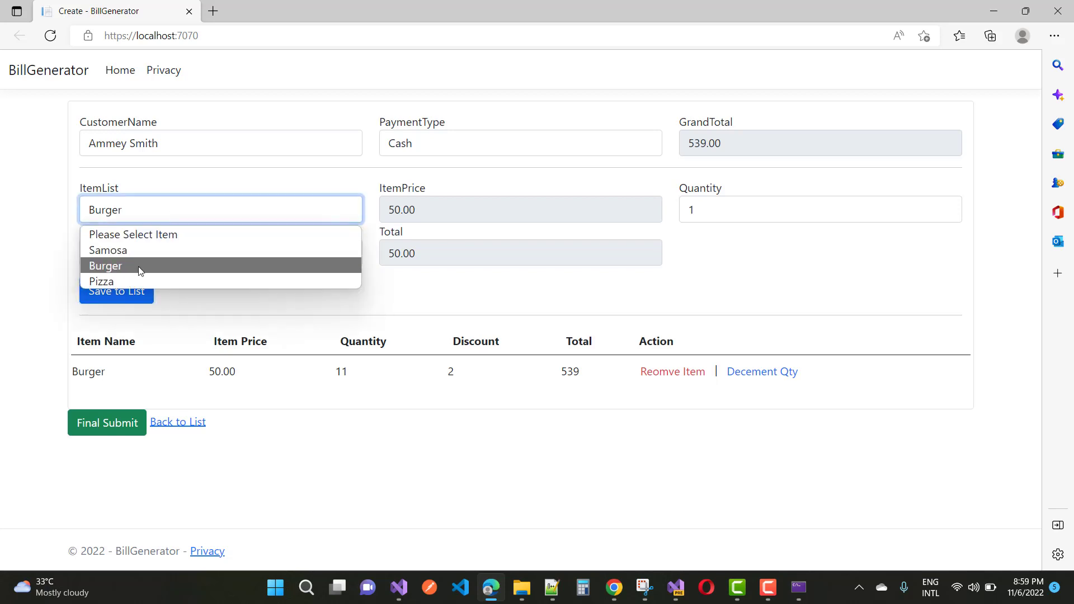
left_click(102, 282)
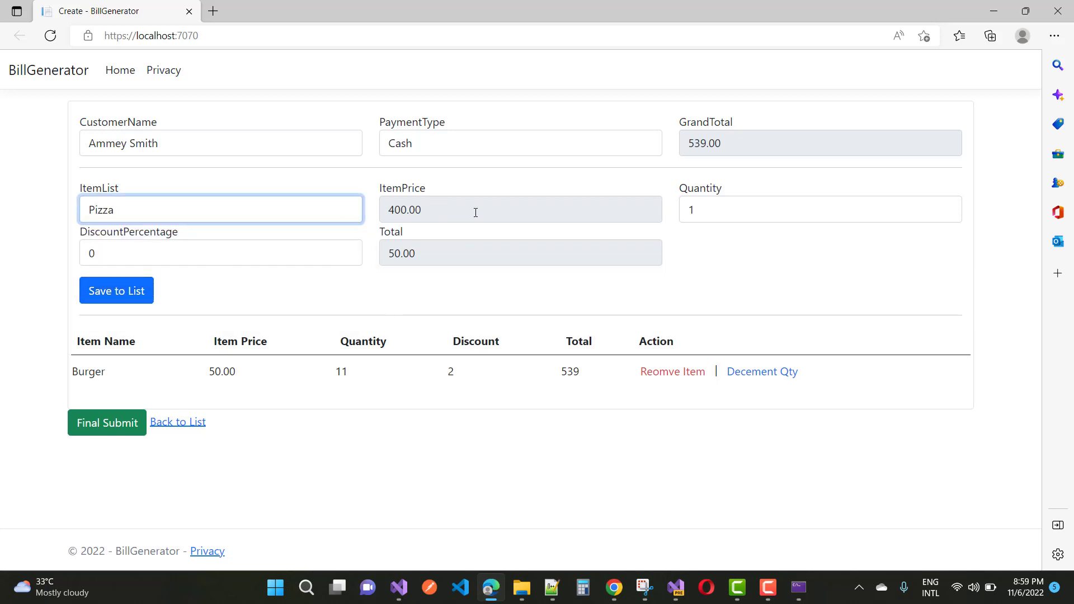
type("2")
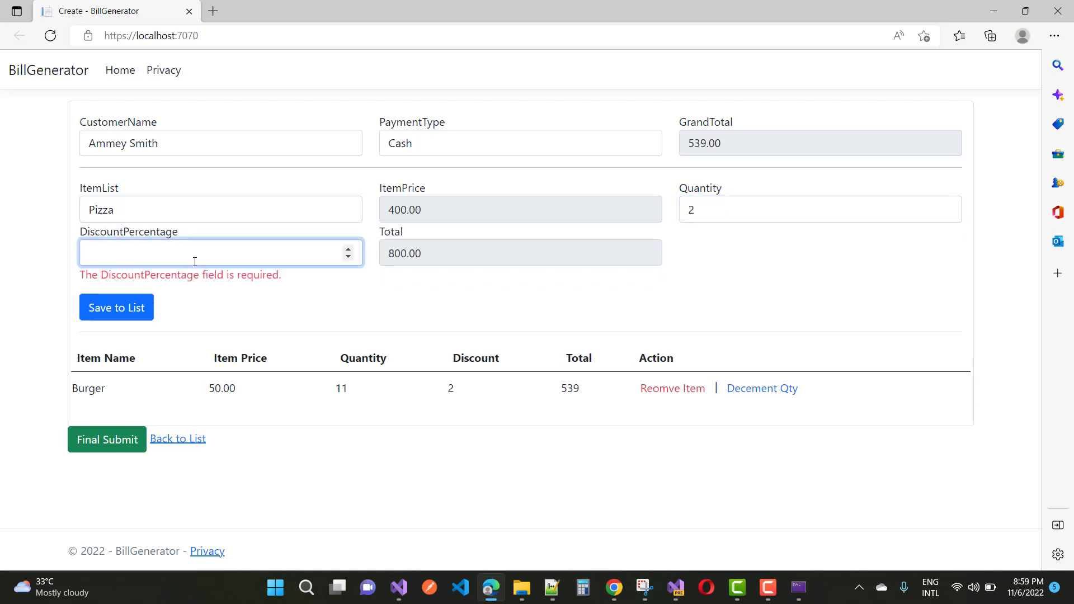
mouse_move(144, 275)
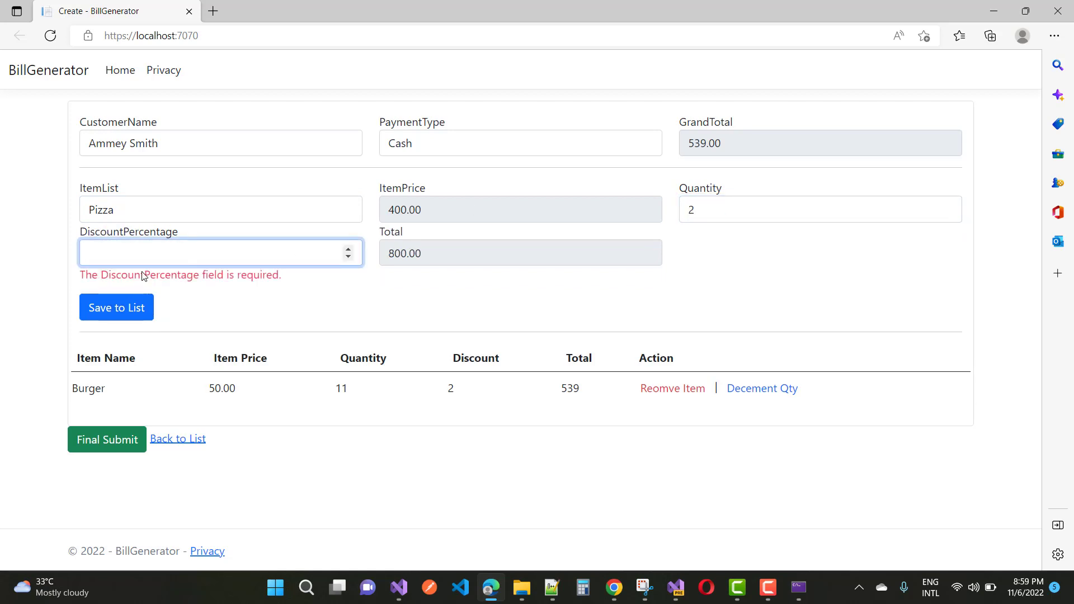
left_click(117, 291)
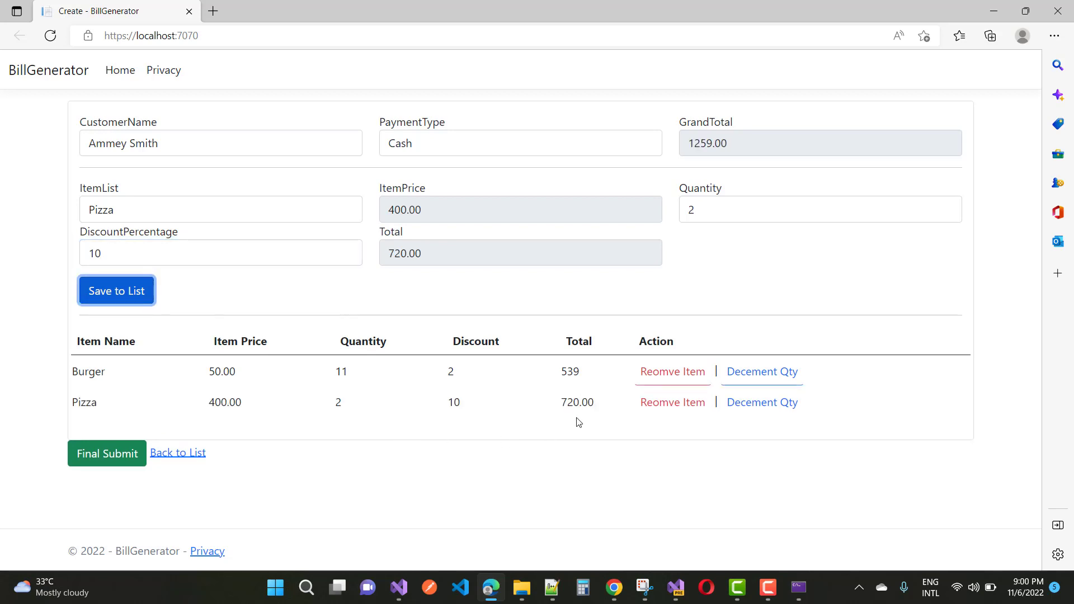
mouse_move(731, 419)
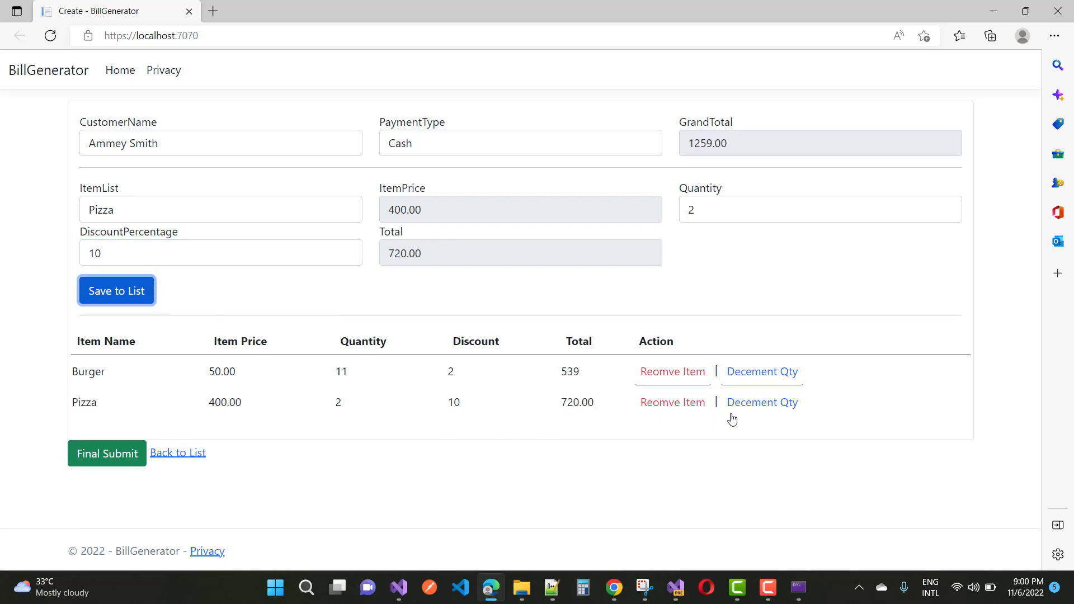
Decrement and remove the Pizza line, then re-add it at quantity 2, restoring grand total 1259.00
left_click(761, 401)
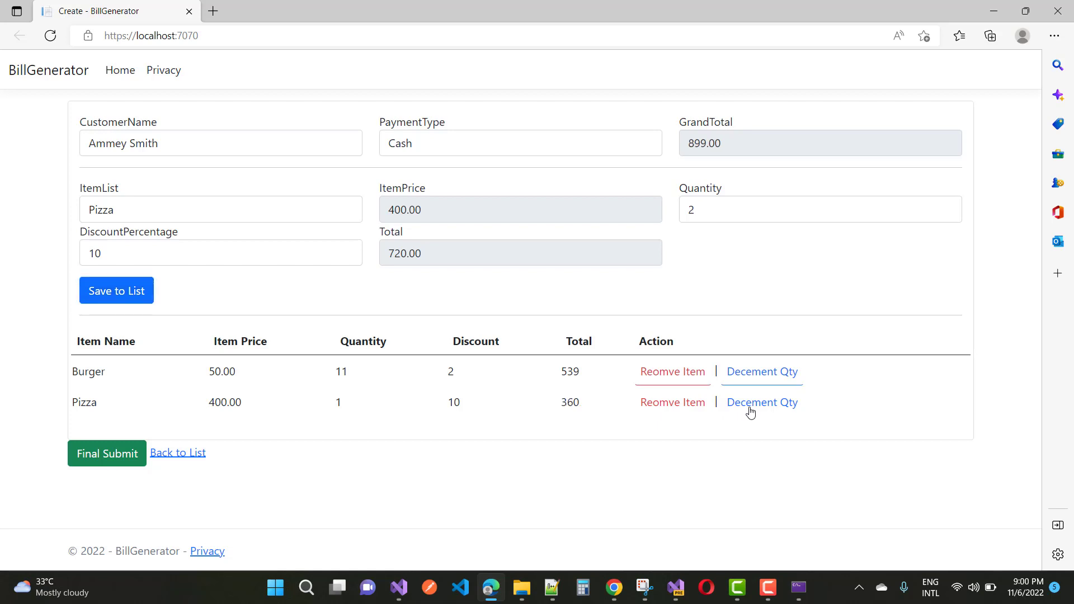
mouse_move(573, 420)
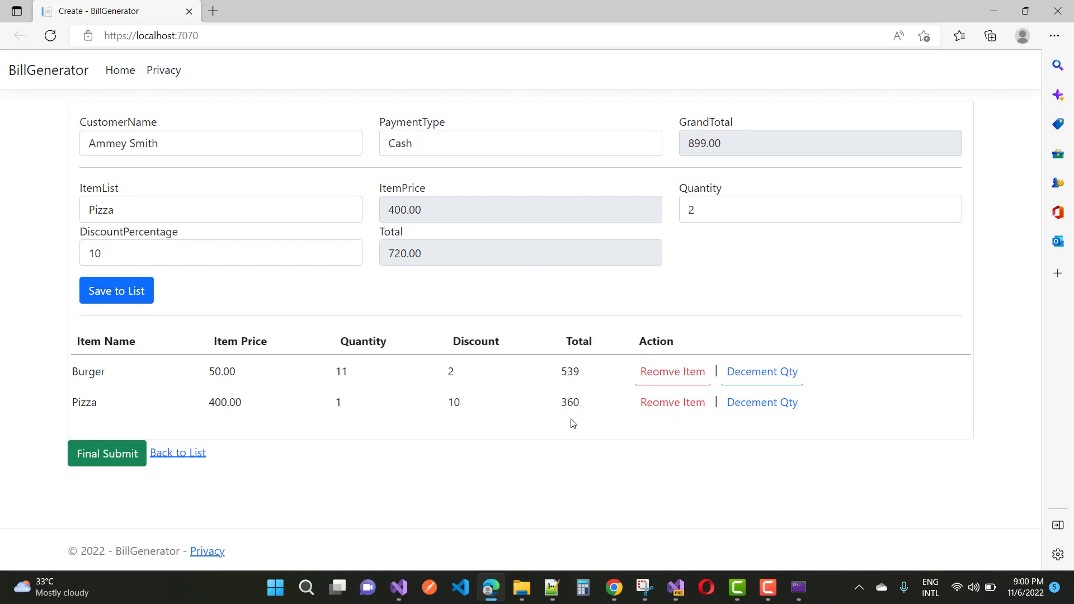
mouse_move(329, 391)
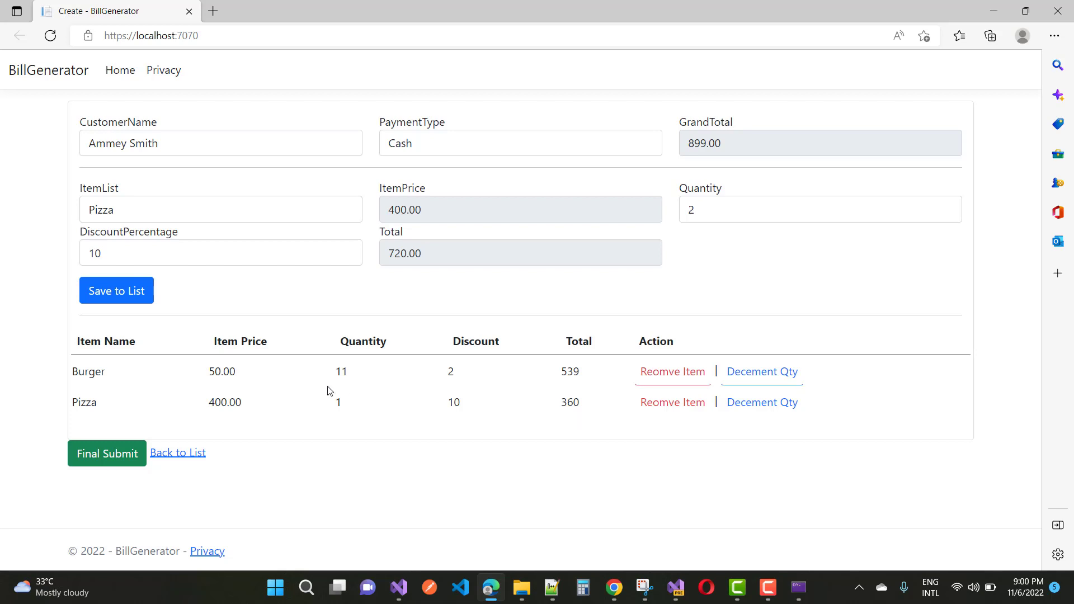
mouse_move(669, 407)
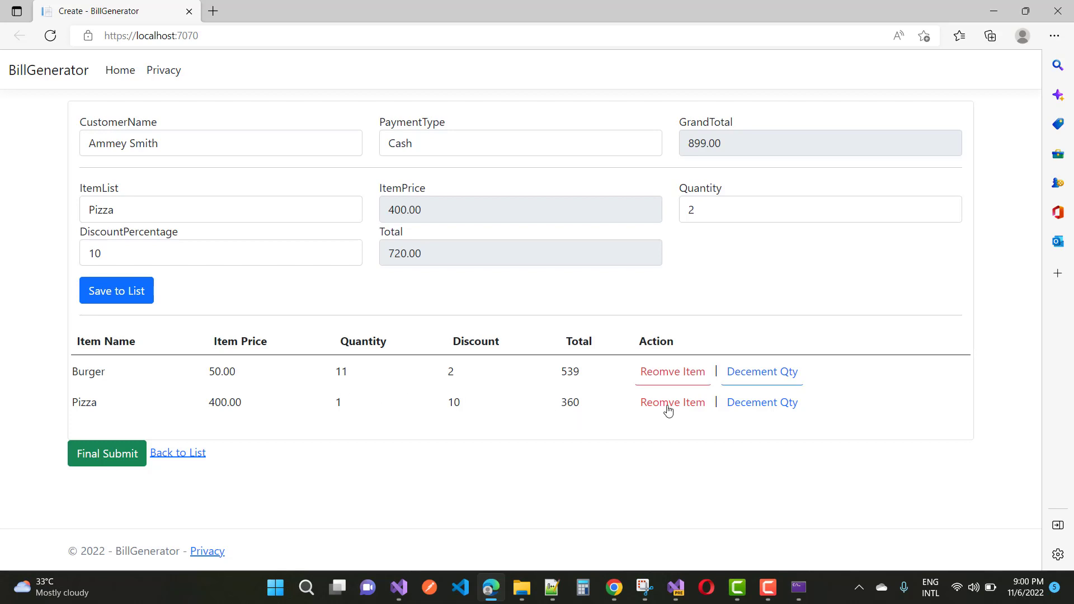
left_click(672, 401)
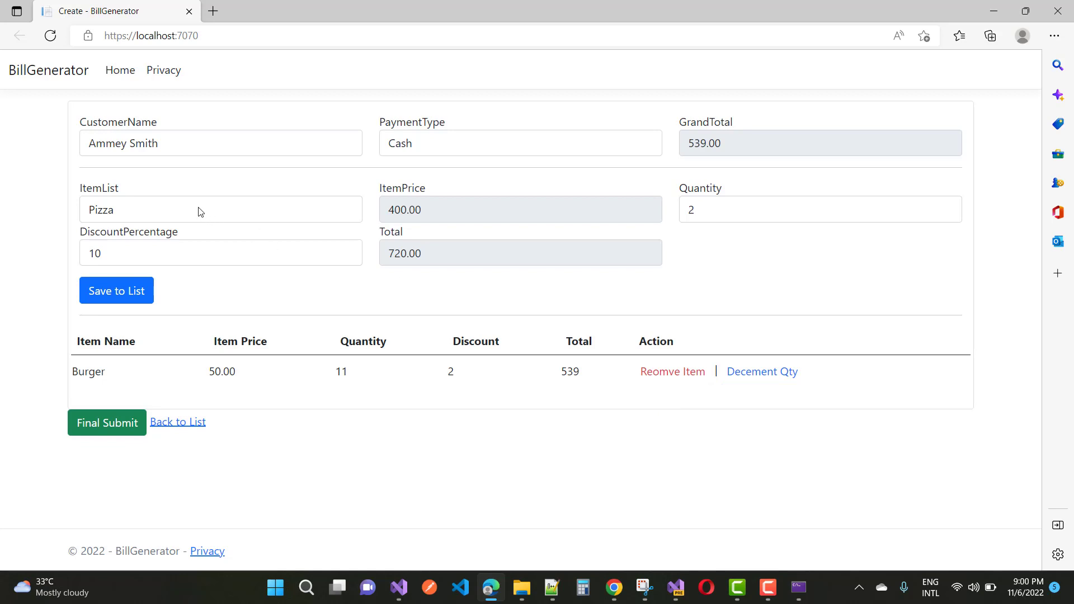
mouse_move(157, 295)
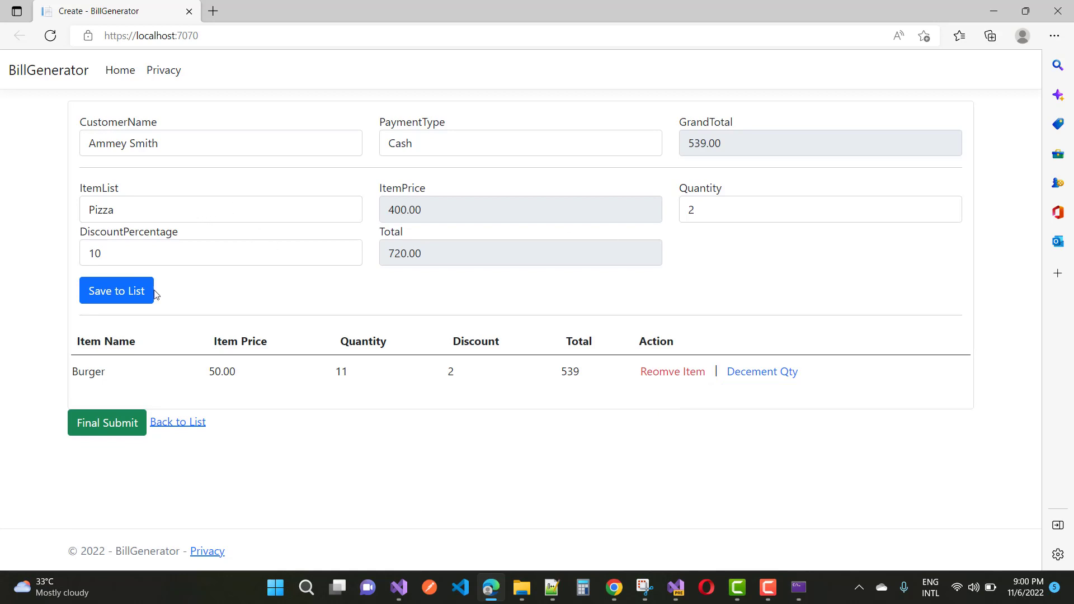
left_click(115, 290)
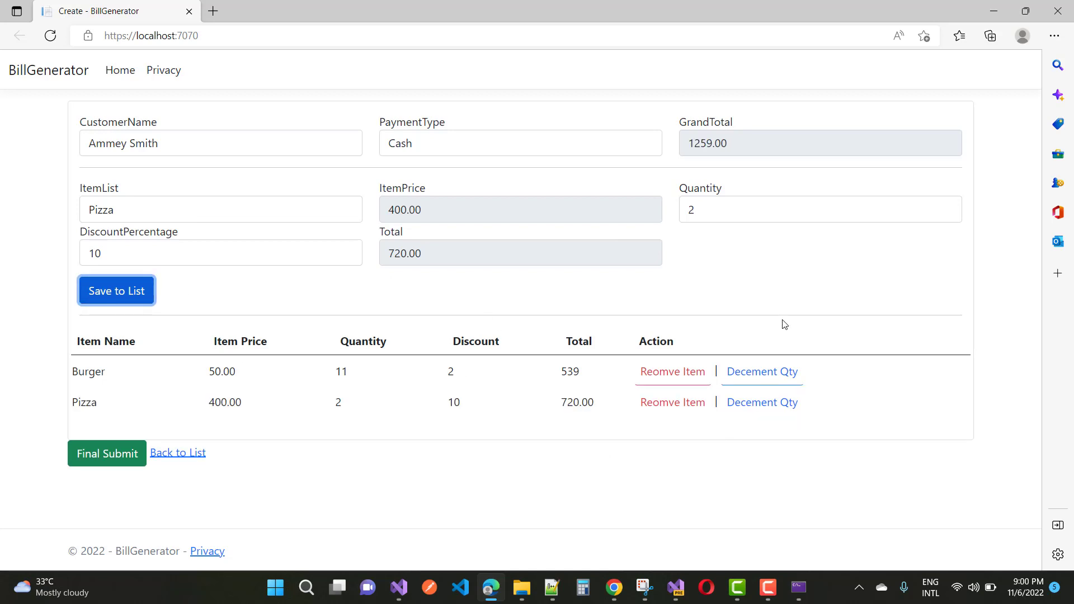
mouse_move(349, 355)
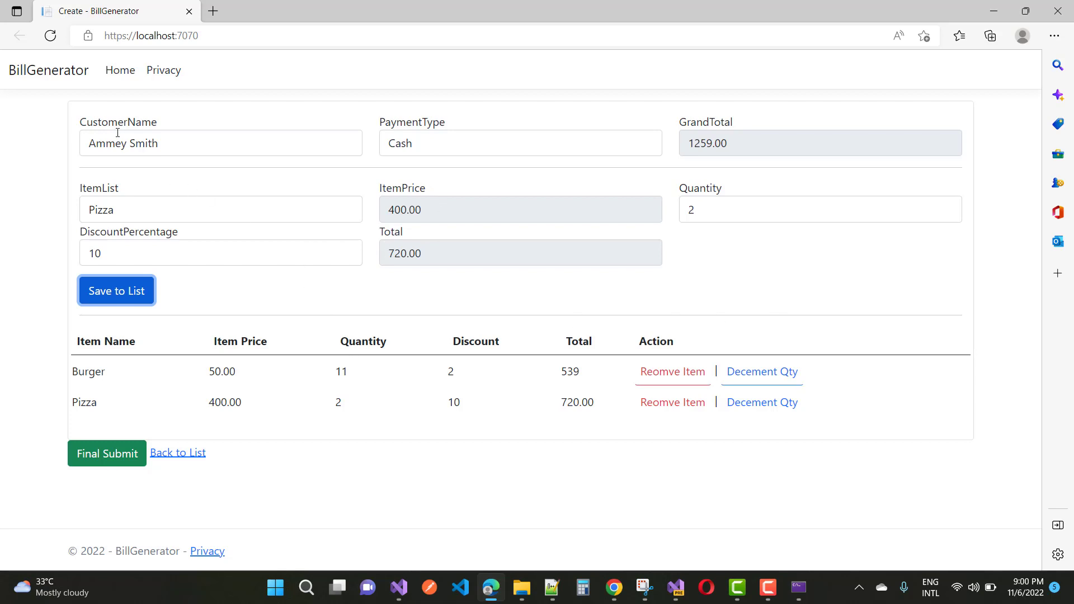
mouse_move(293, 426)
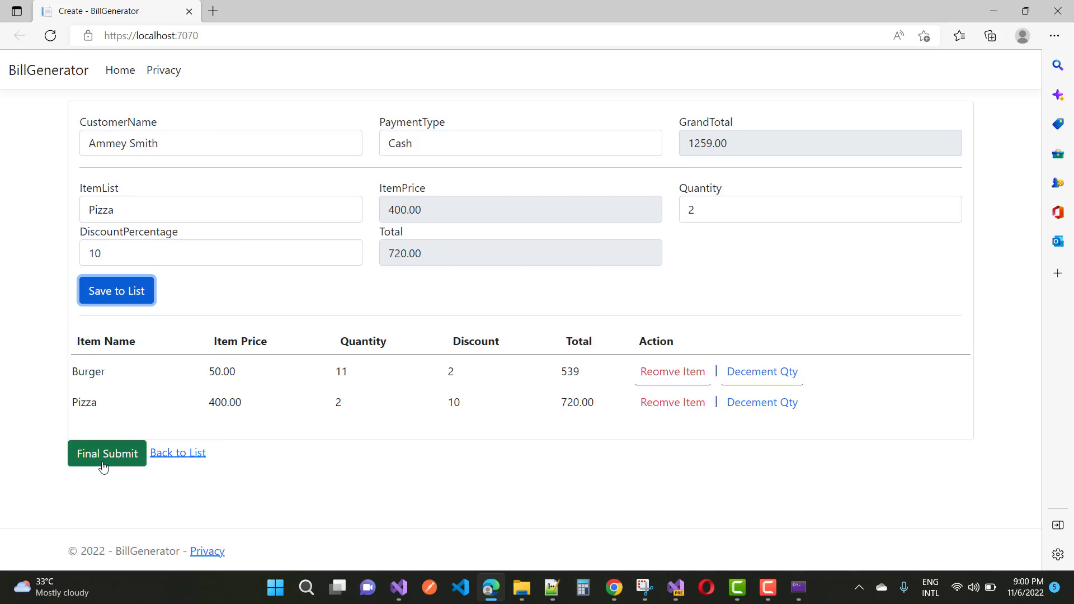
left_click(108, 453)
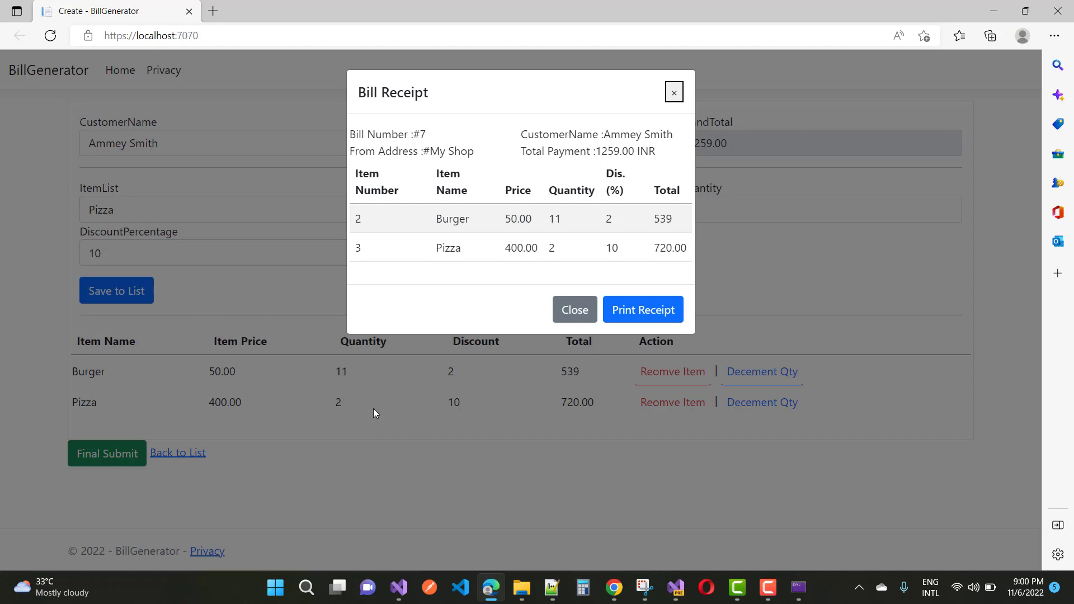
mouse_move(499, 409)
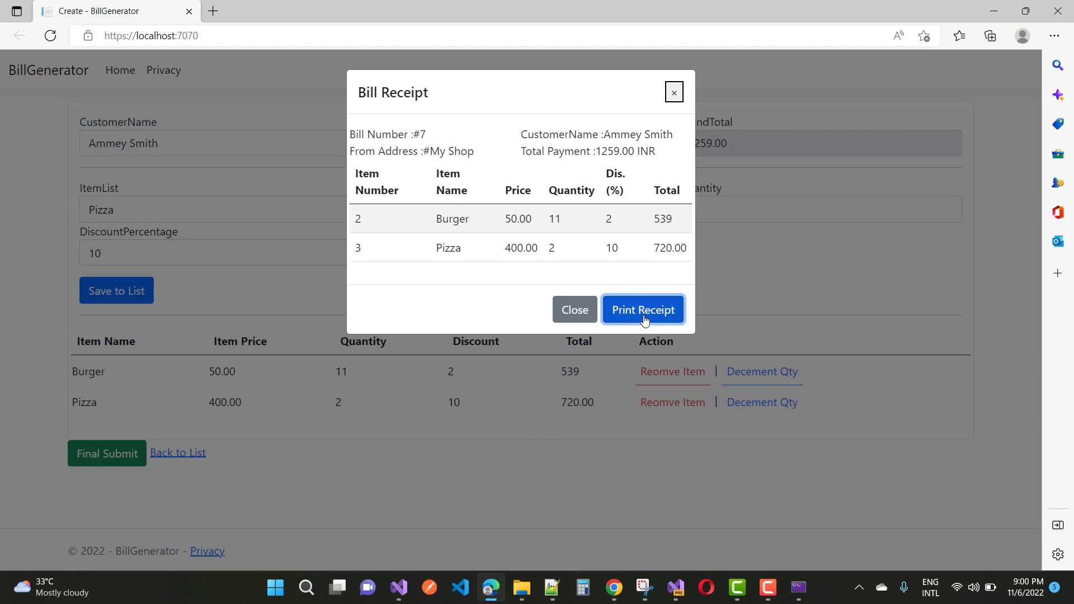
Print the receipt, showing Bill Receipt #7 in Edge's print preview set to save as PDF
left_click(643, 308)
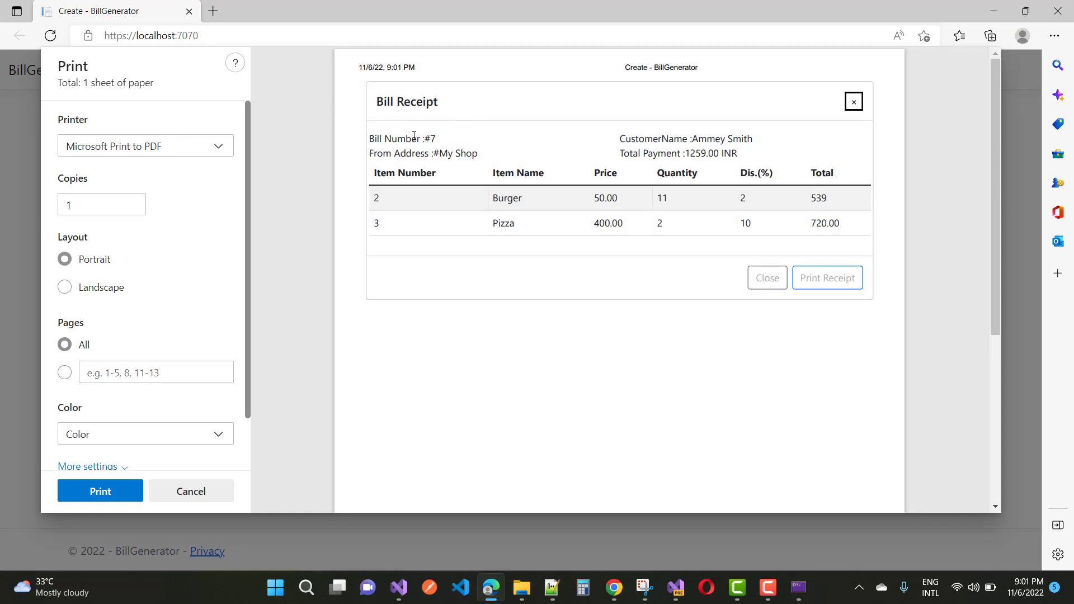
mouse_move(663, 158)
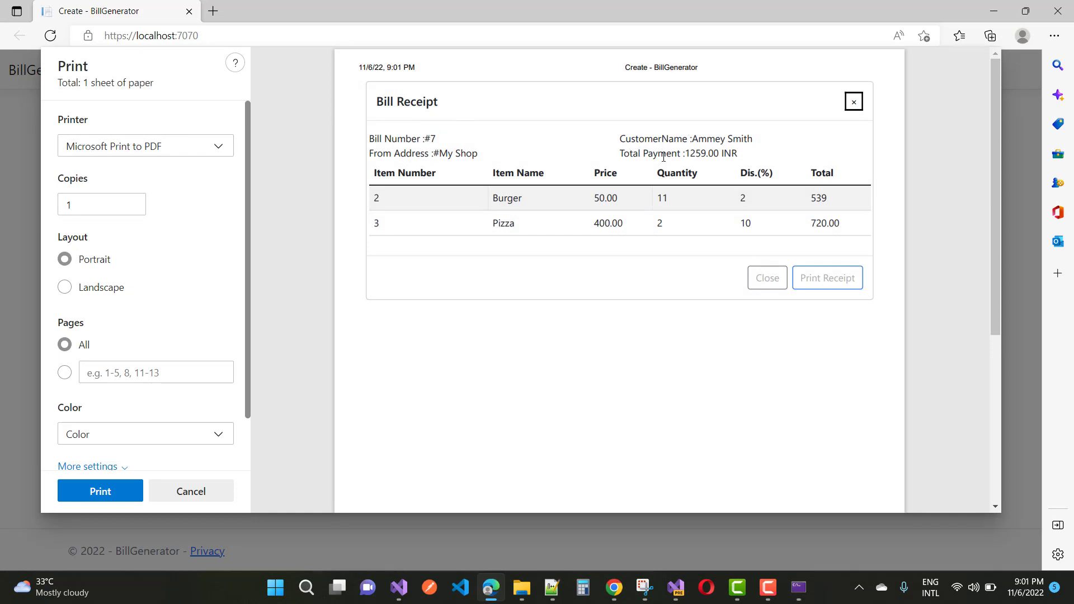
mouse_move(557, 235)
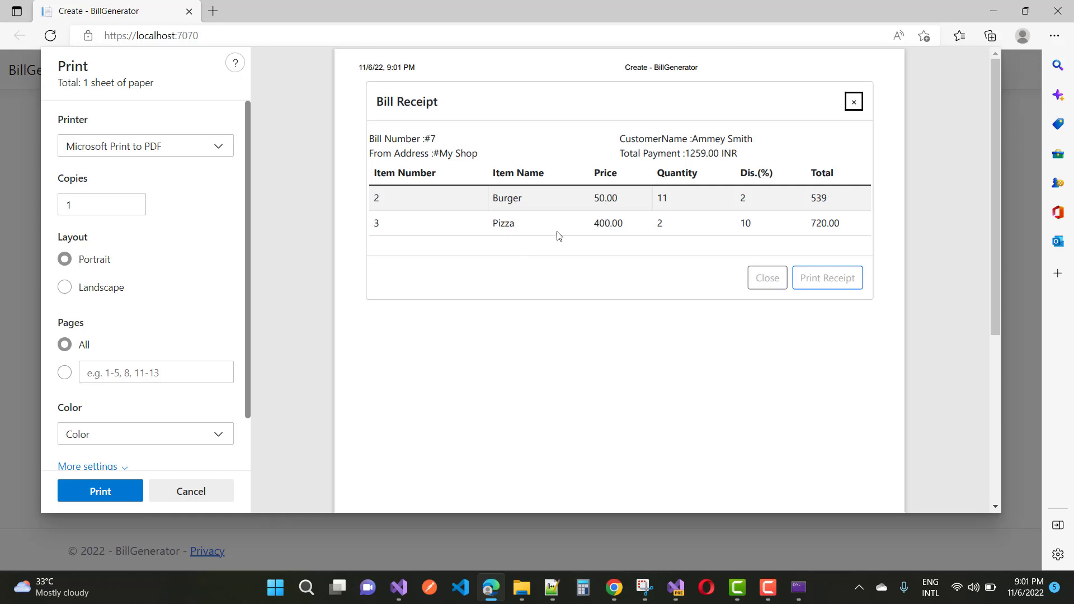
mouse_move(840, 210)
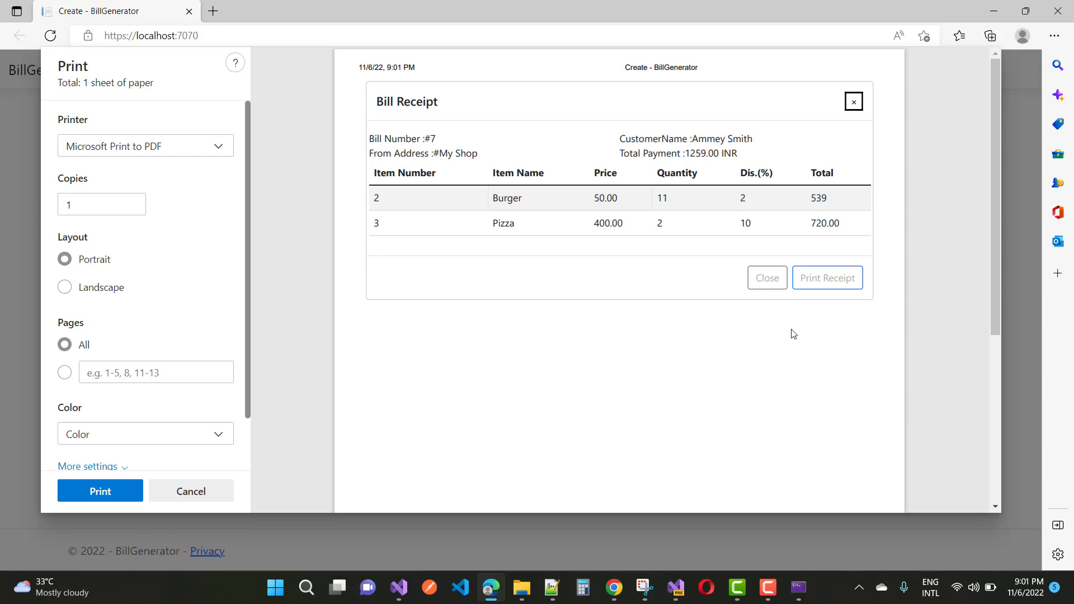
mouse_move(427, 533)
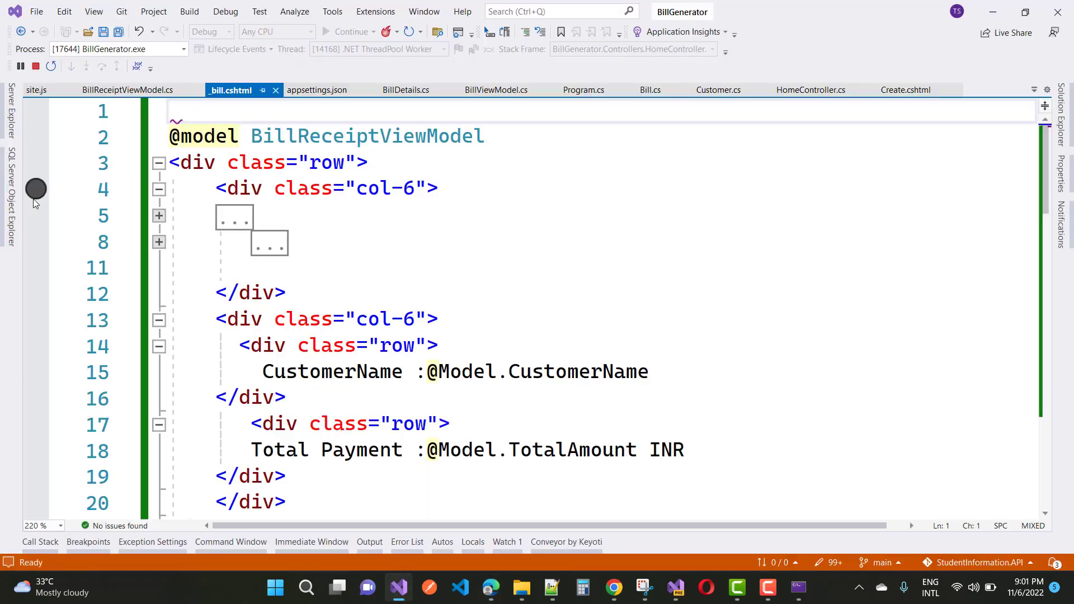
Show the OnlineBill tables in SQL Server Object Explorer and bring up actions for dbo.Details
left_click(8, 188)
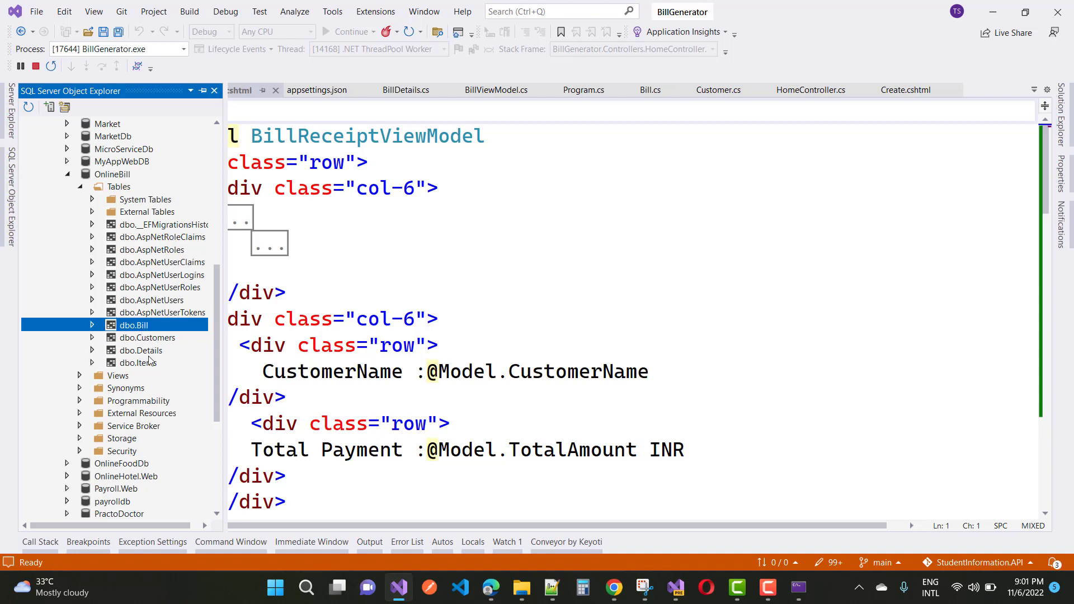
mouse_move(149, 359)
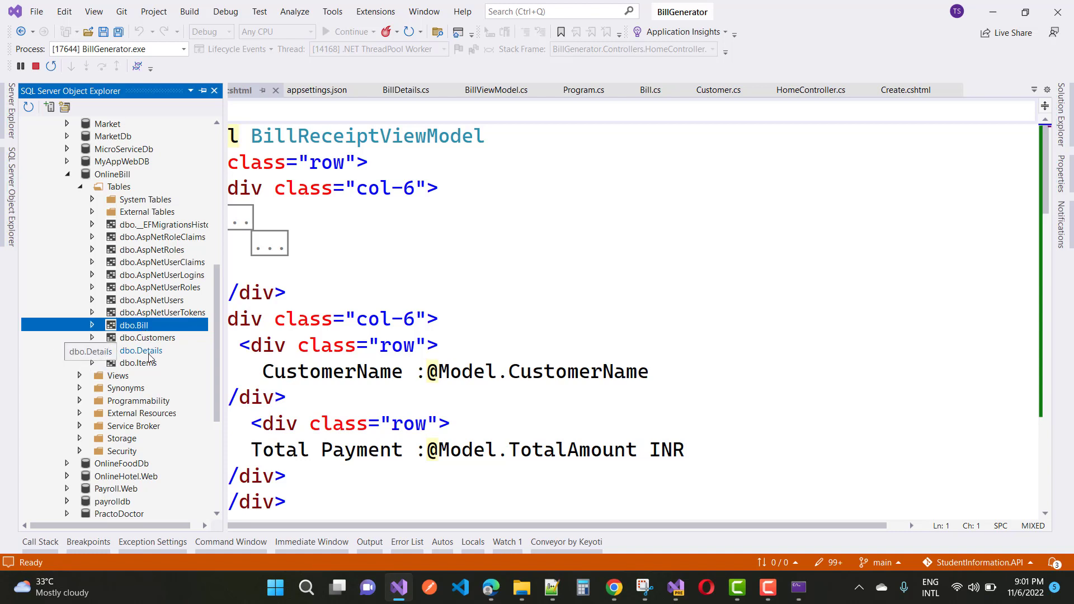
right_click(141, 350)
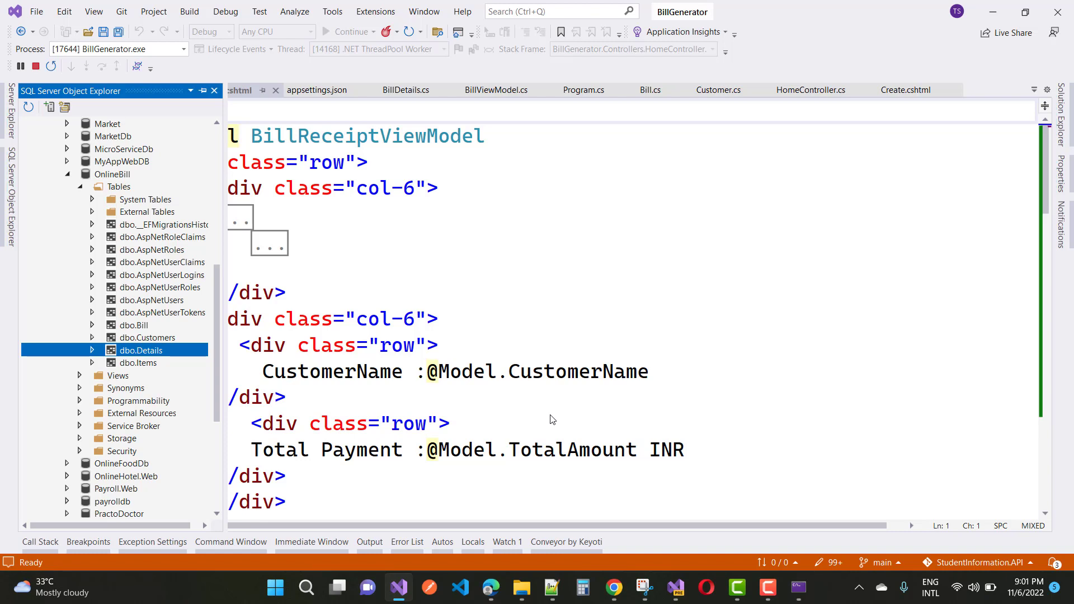
mouse_move(296, 347)
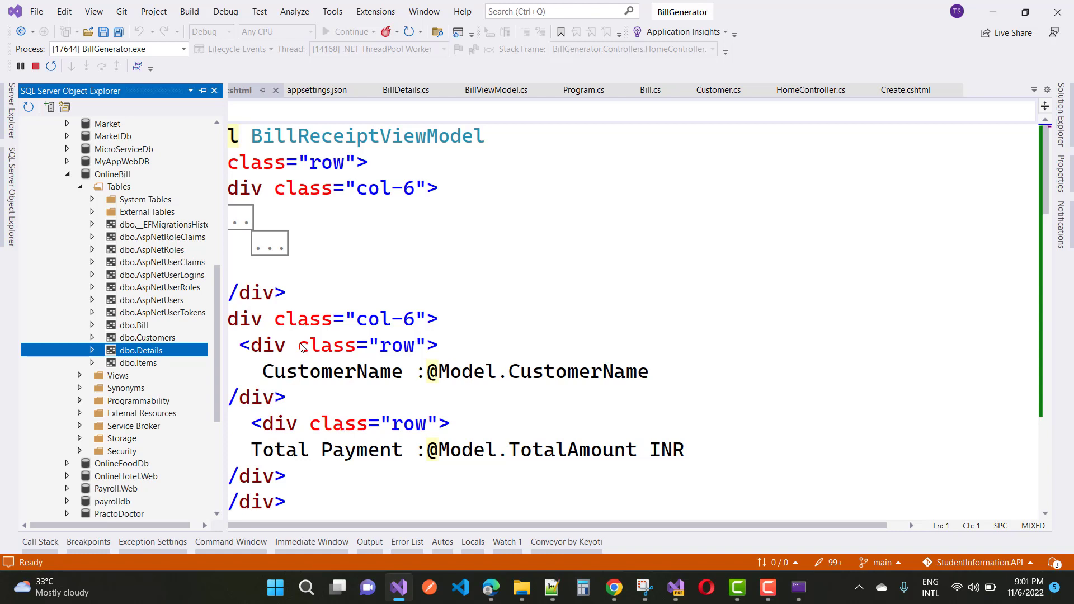
View Details and Customers data, confirming customer 7's Burger (11, 539) and Pizza (2, 720) rows
double_click(141, 350)
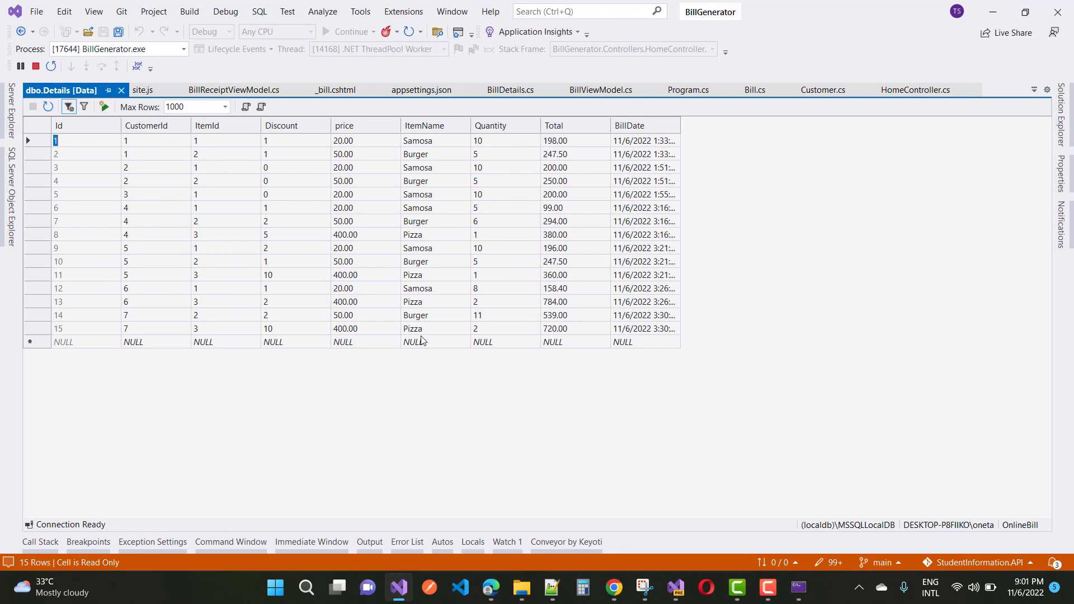
mouse_move(60, 186)
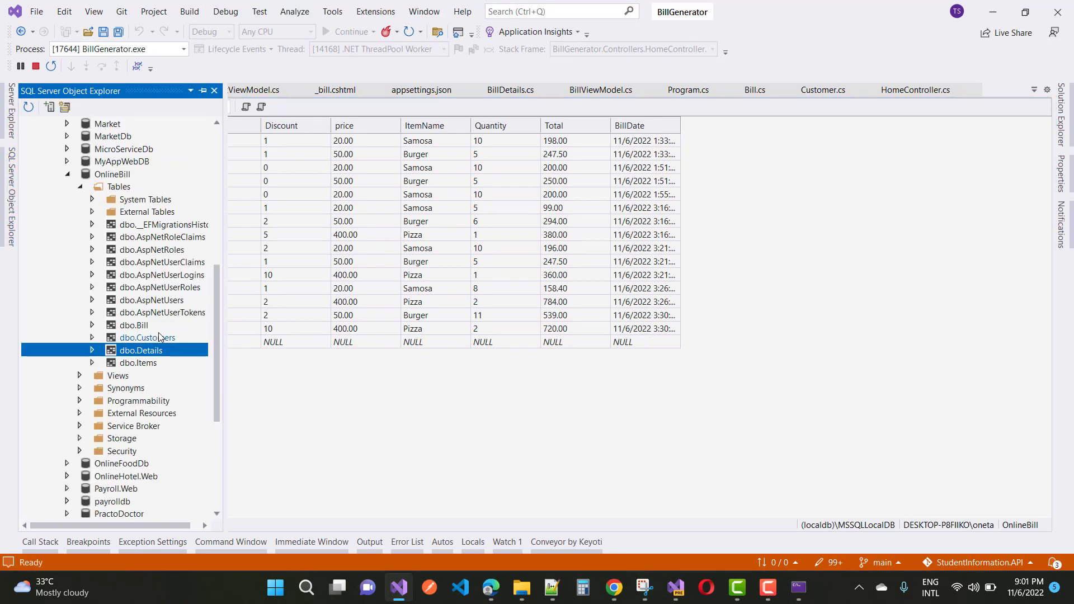
right_click(148, 337)
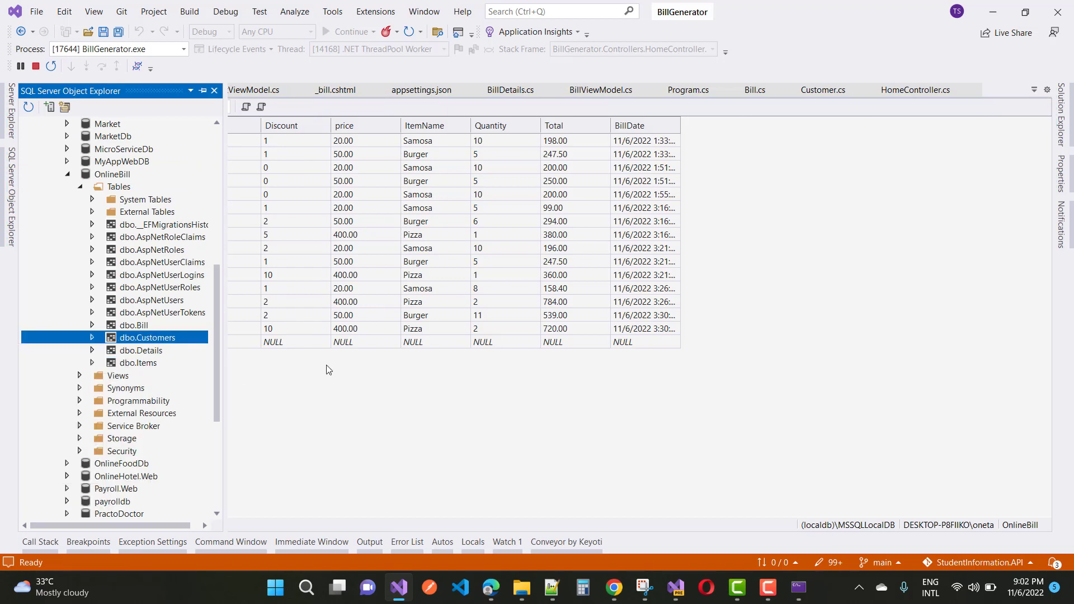
mouse_move(289, 353)
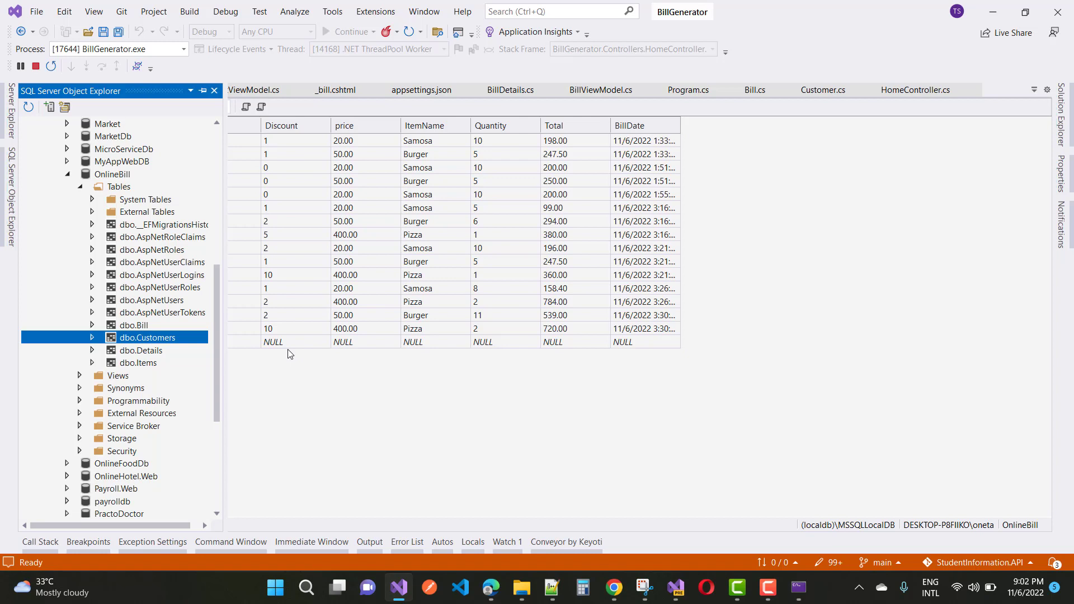
mouse_move(274, 353)
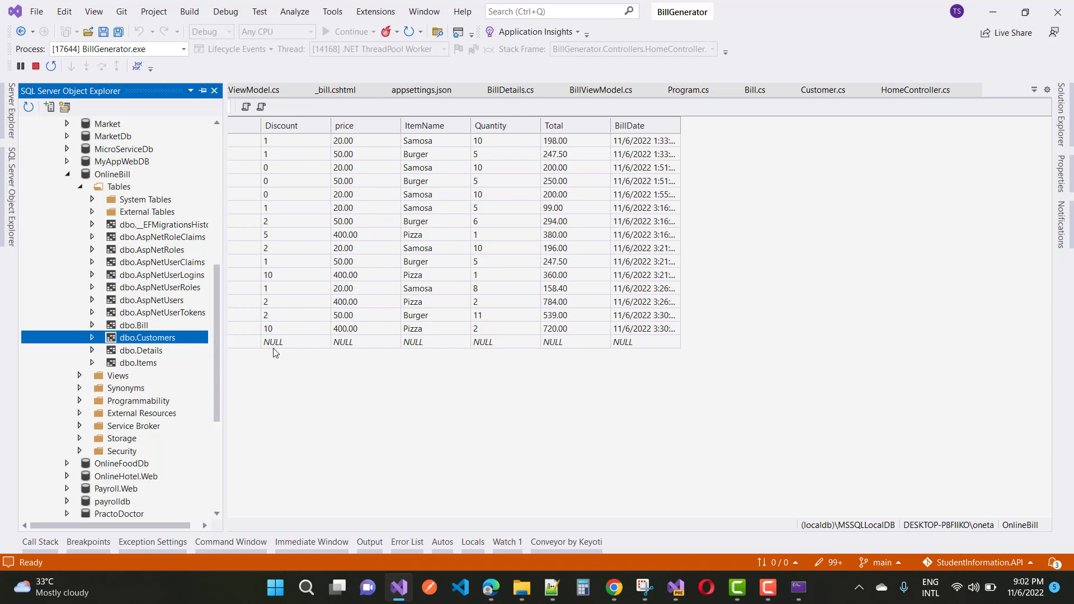
mouse_move(409, 366)
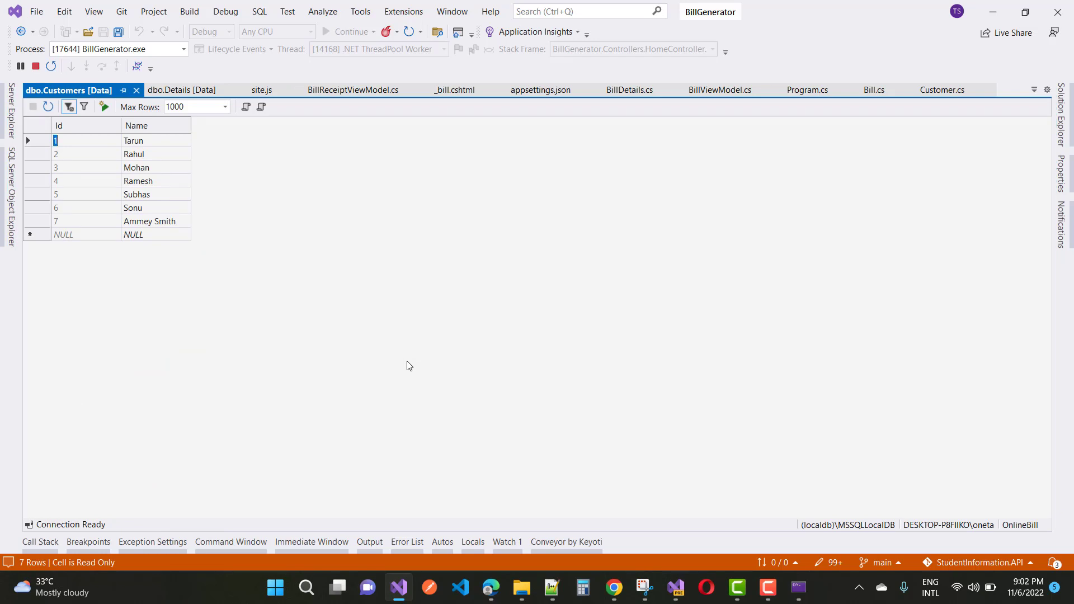
mouse_move(132, 152)
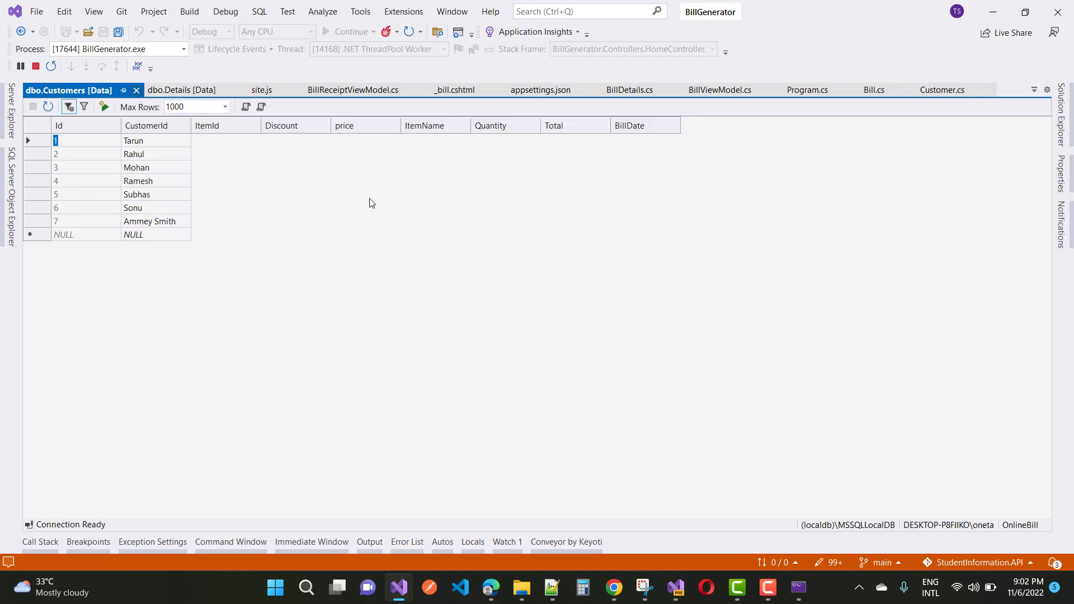
left_click(177, 90)
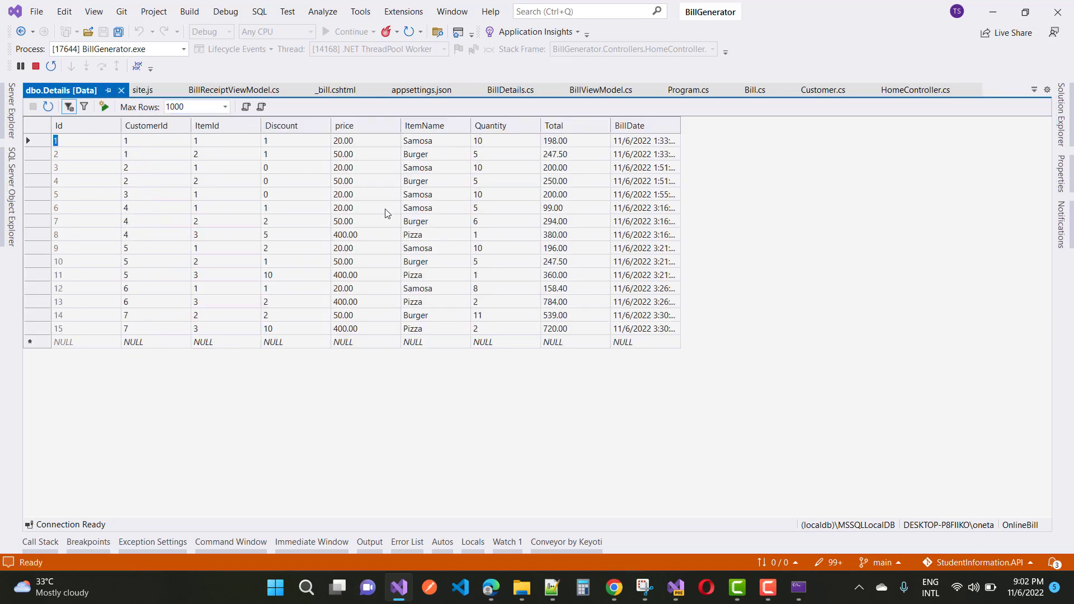